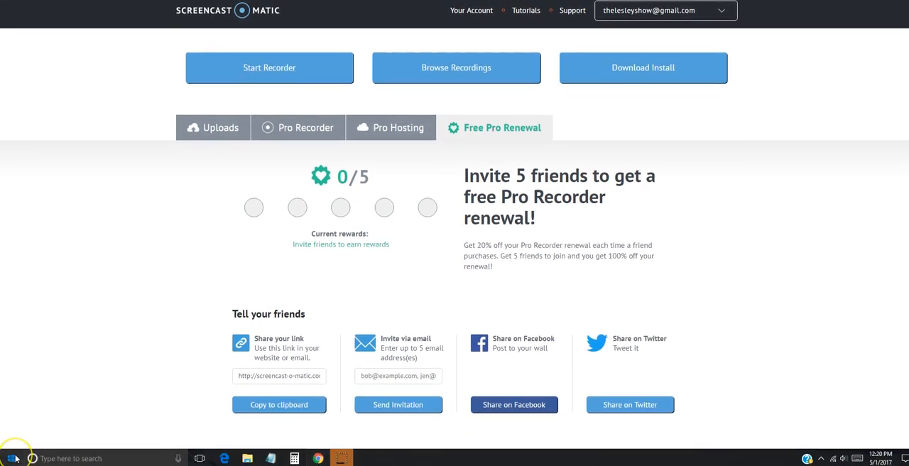
Step: Search the Start menu for "filmora" to launch Wondershare Filmora
{"action": "left_click", "coordinate": [11, 458]}
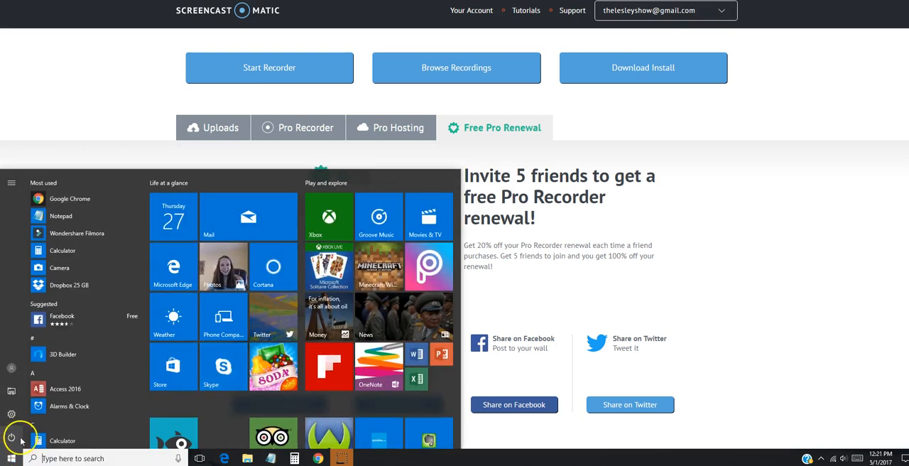
{"action": "mouse_move", "coordinate": [63, 233]}
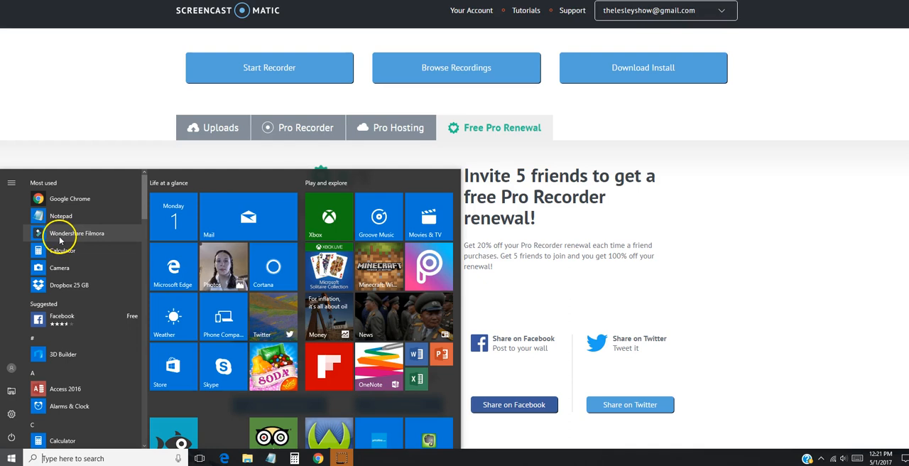
{"action": "mouse_move", "coordinate": [83, 458]}
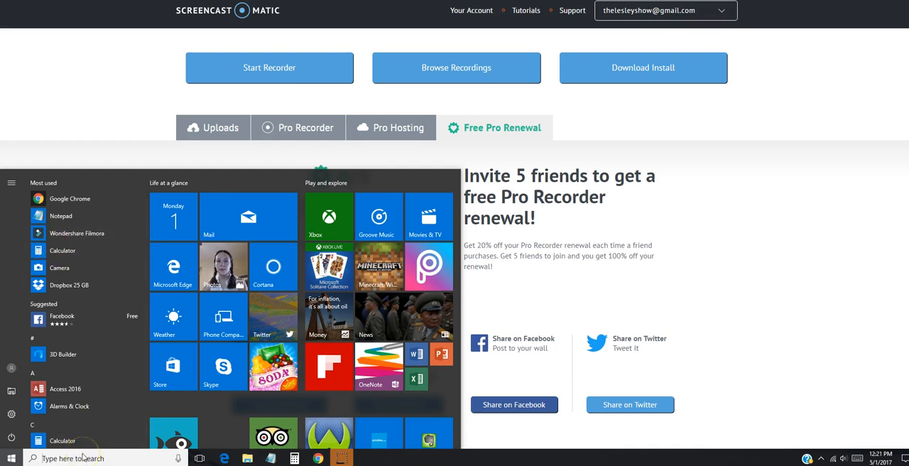
{"action": "type", "text": "filmora"}
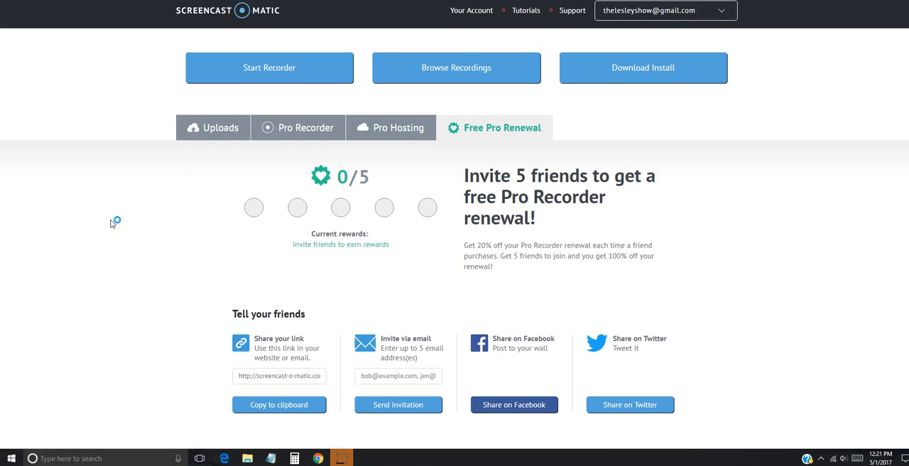
{"action": "mouse_move", "coordinate": [157, 118]}
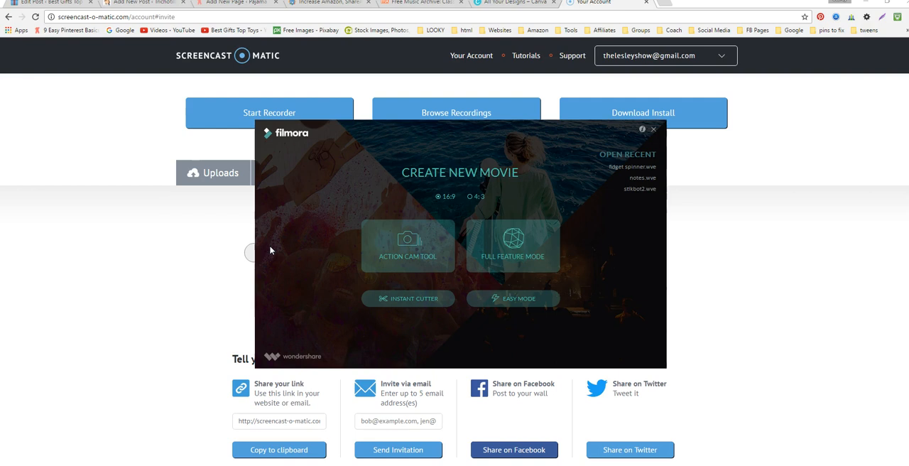
{"action": "mouse_move", "coordinate": [493, 278]}
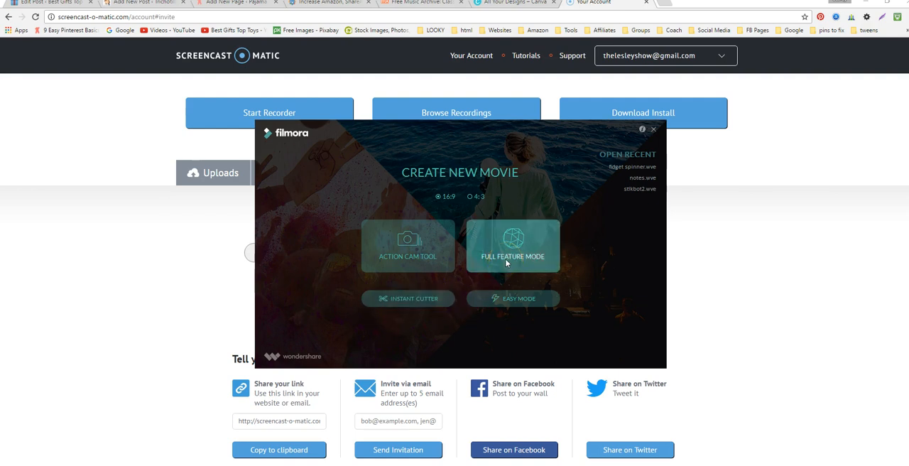
{"action": "mouse_move", "coordinate": [504, 262]}
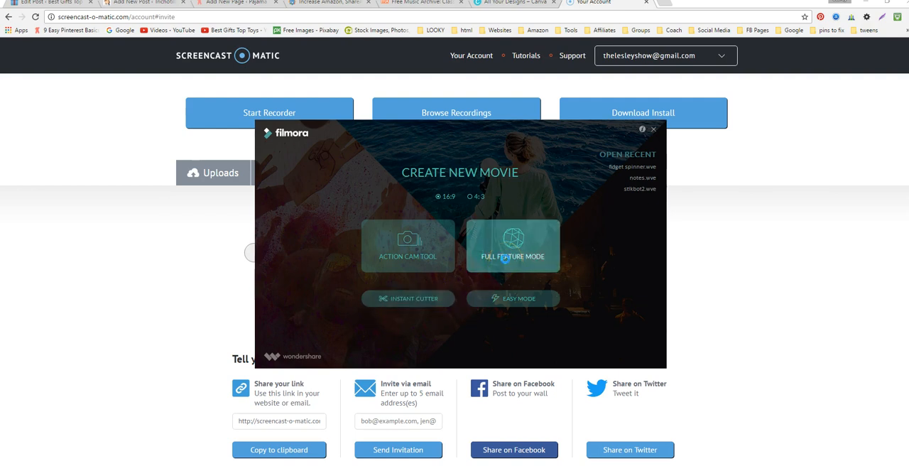
Step: Enter Full Feature Mode to start a blank movie project
{"action": "left_click", "coordinate": [513, 247]}
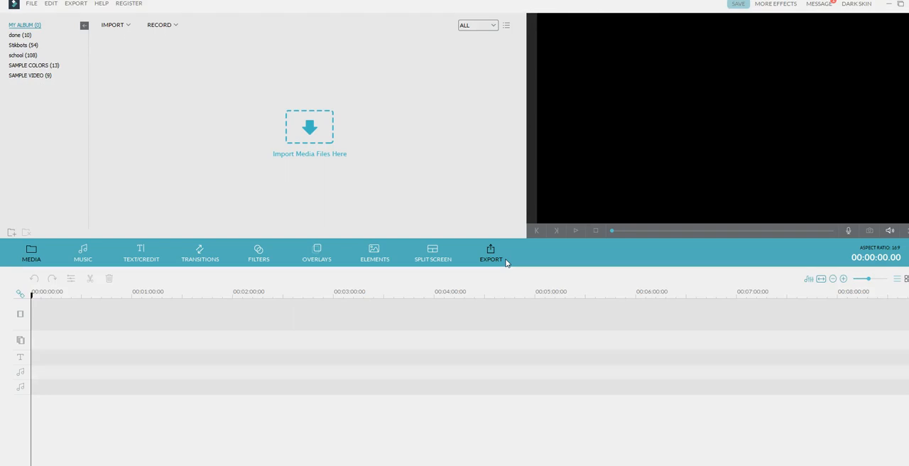
{"action": "mouse_move", "coordinate": [506, 261]}
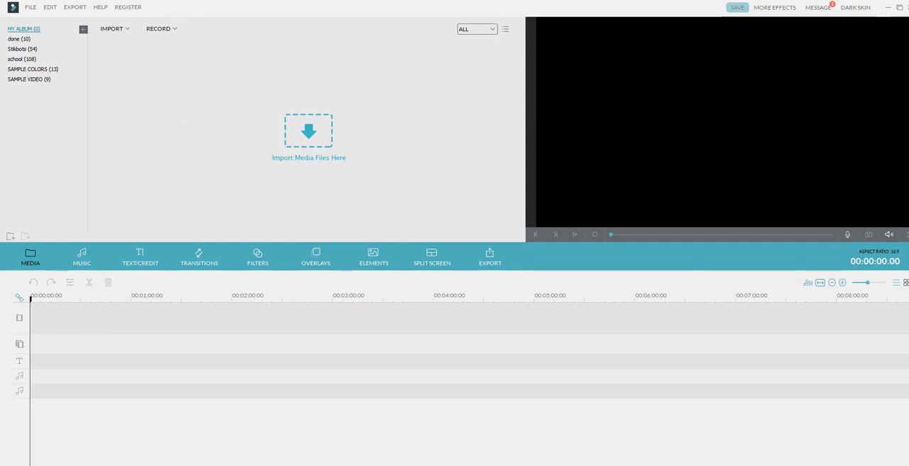
{"action": "mouse_move", "coordinate": [210, 298]}
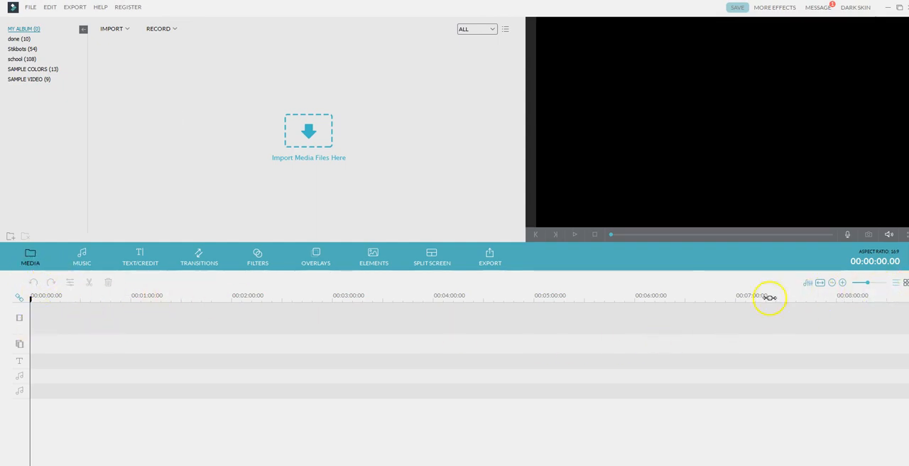
{"action": "mouse_move", "coordinate": [282, 177]}
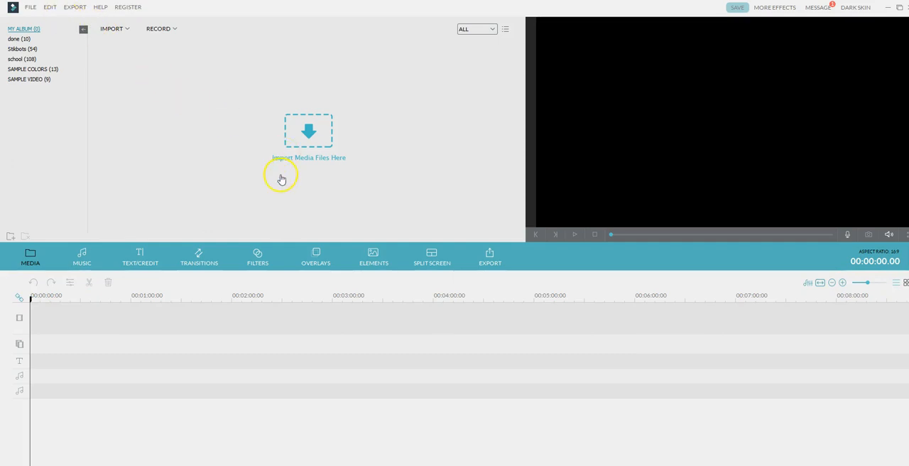
{"action": "mouse_move", "coordinate": [264, 162]}
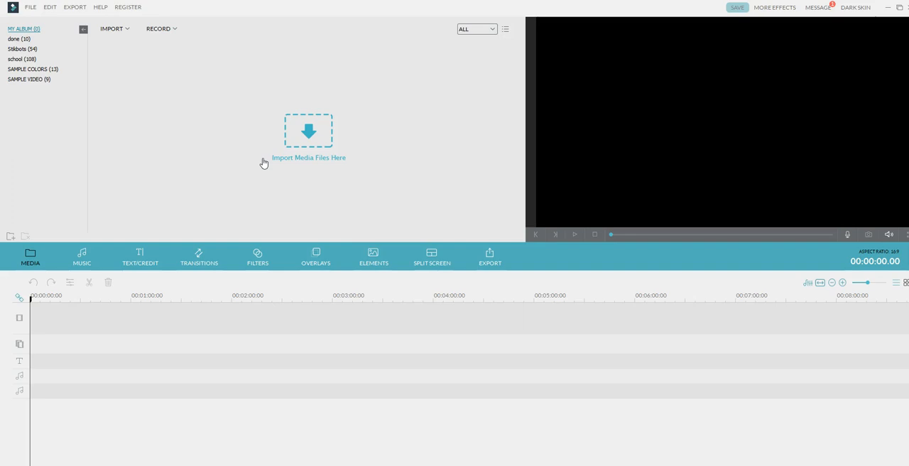
{"action": "mouse_move", "coordinate": [318, 139]}
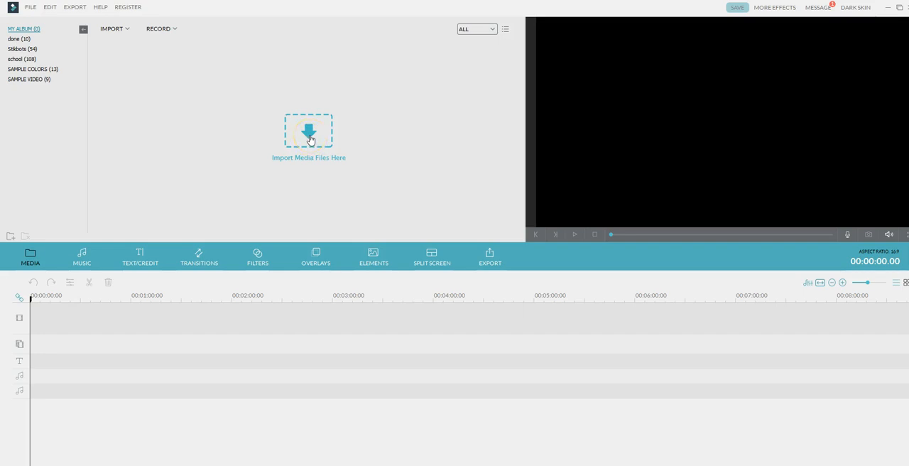
Step: Start a media import and select the photos in the Downloads folder
{"action": "left_click", "coordinate": [310, 135]}
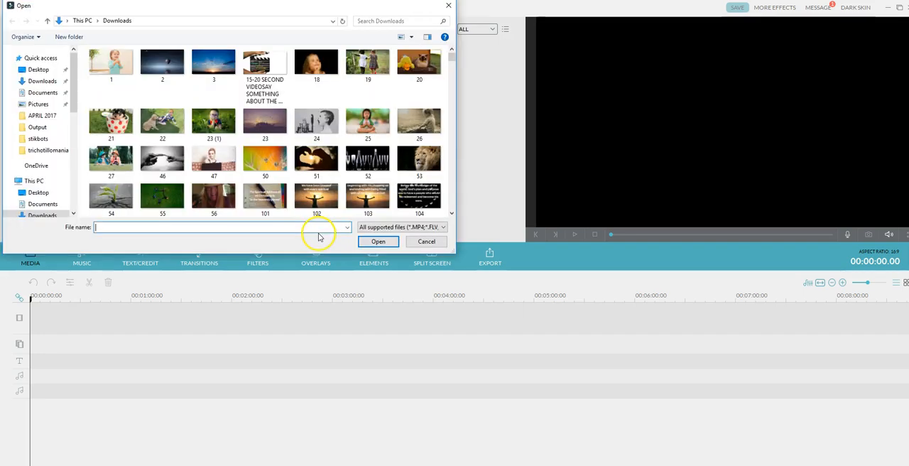
{"action": "mouse_move", "coordinate": [297, 220]}
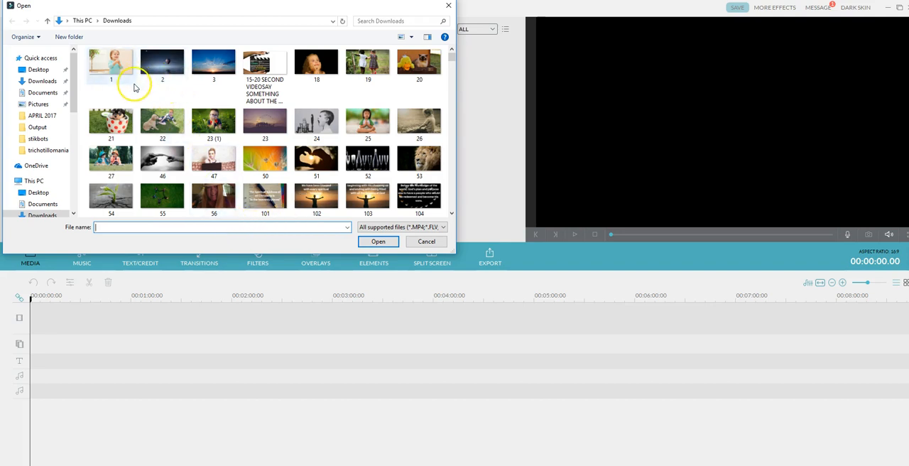
{"action": "mouse_move", "coordinate": [395, 201]}
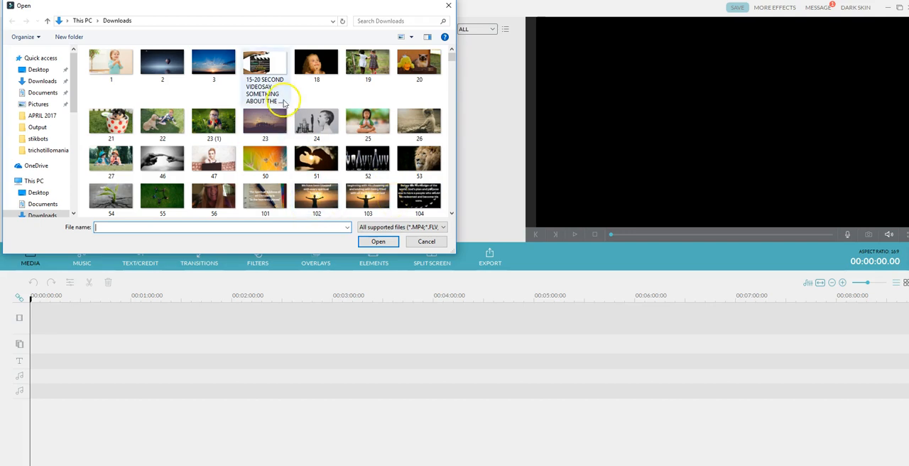
{"action": "mouse_move", "coordinate": [177, 74]}
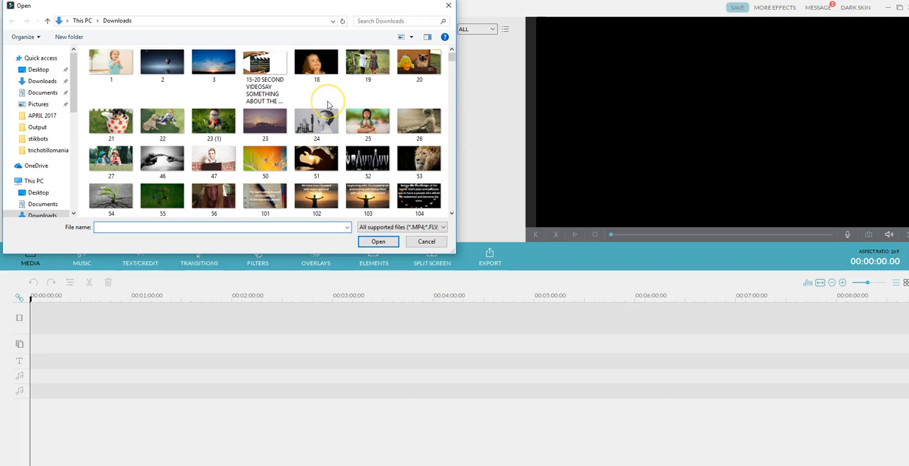
{"action": "mouse_move", "coordinate": [327, 106]}
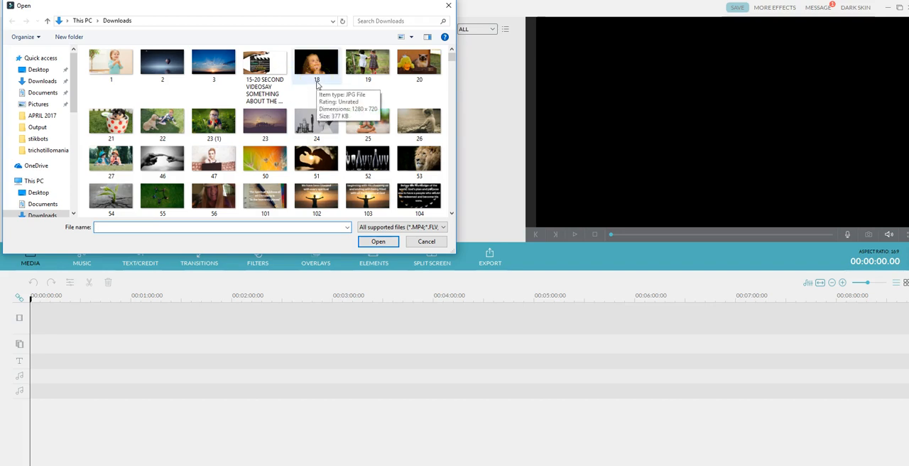
{"action": "mouse_move", "coordinate": [441, 106]}
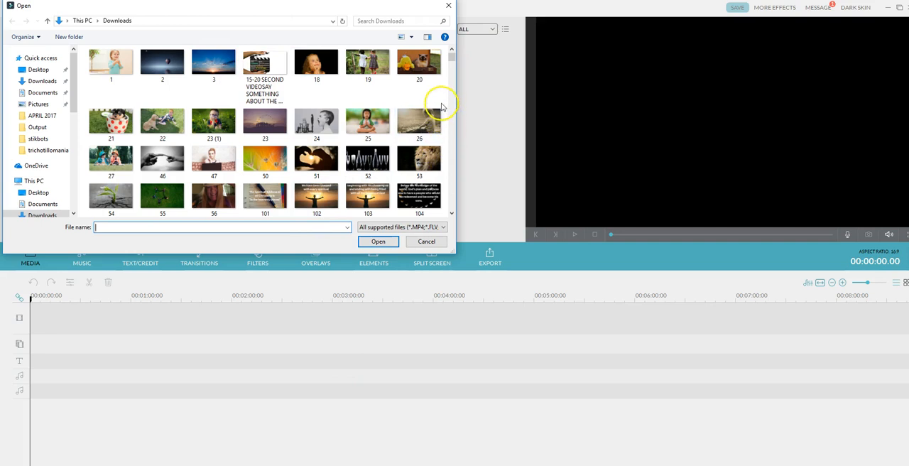
{"action": "scroll", "scroll_direction": "down", "scroll_amount": 3}
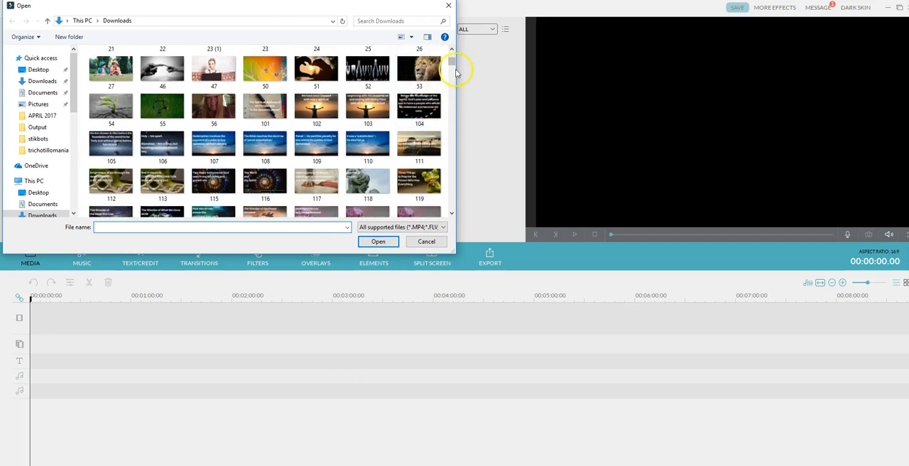
{"action": "scroll", "scroll_direction": "up", "scroll_amount": 3}
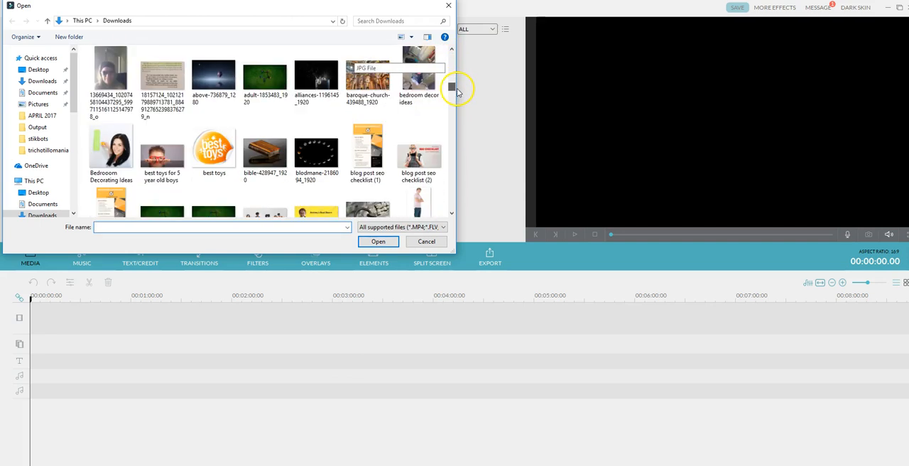
{"action": "scroll", "scroll_direction": "down", "scroll_amount": 3}
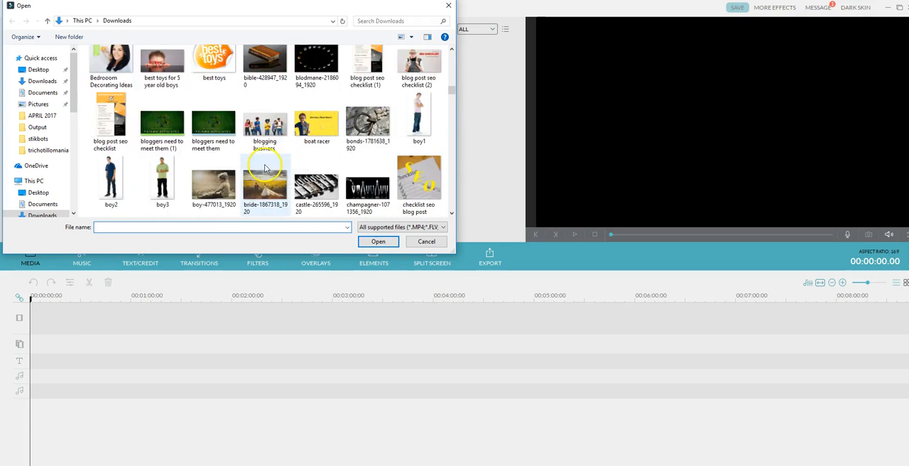
{"action": "scroll", "scroll_direction": "down", "scroll_amount": 3}
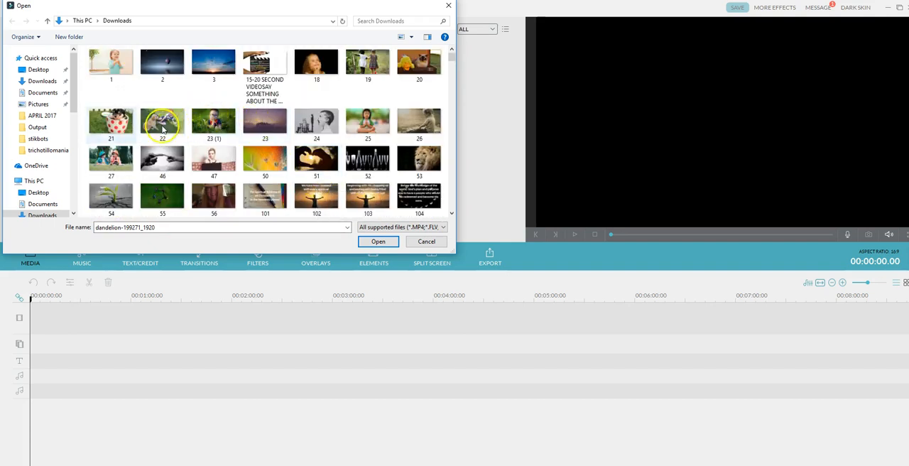
{"action": "left_click", "coordinate": [213, 121]}
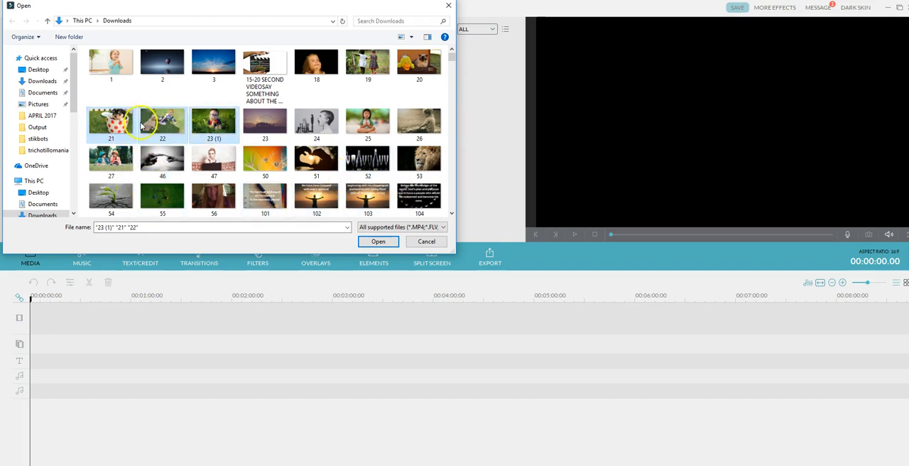
Step: Add the IMG_9680 video and Lobo Loco MP3 to the selection and import all five files
{"action": "scroll", "scroll_direction": "down", "scroll_amount": 3}
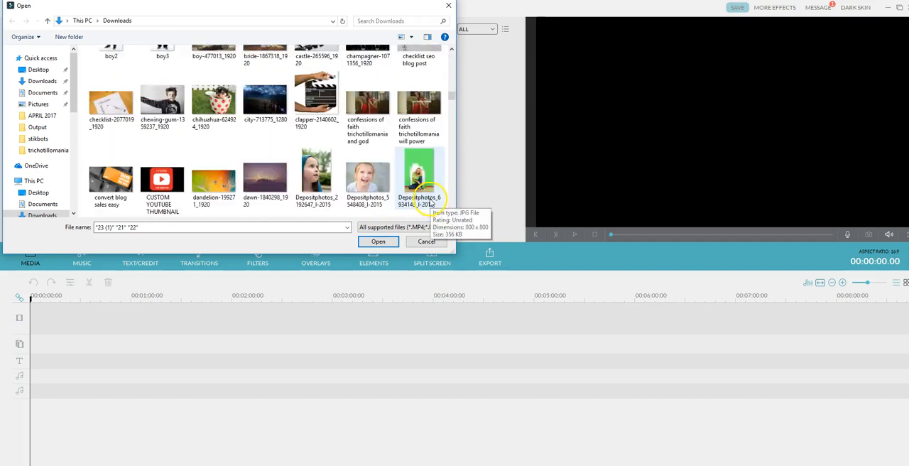
{"action": "scroll", "scroll_direction": "down", "scroll_amount": 3}
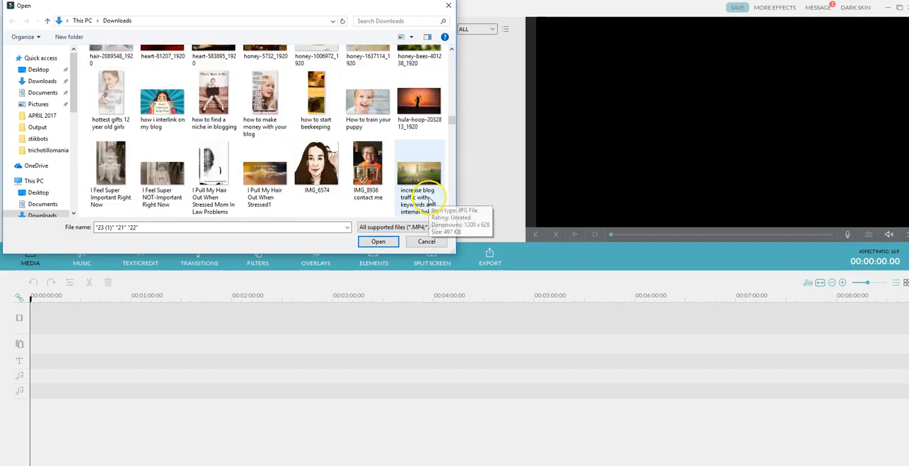
{"action": "scroll", "scroll_direction": "down", "scroll_amount": 3}
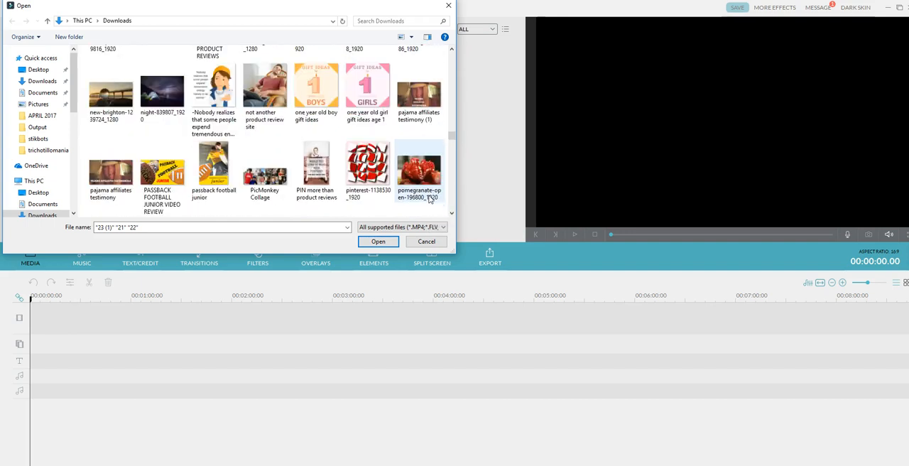
{"action": "scroll", "scroll_direction": "down", "scroll_amount": 3}
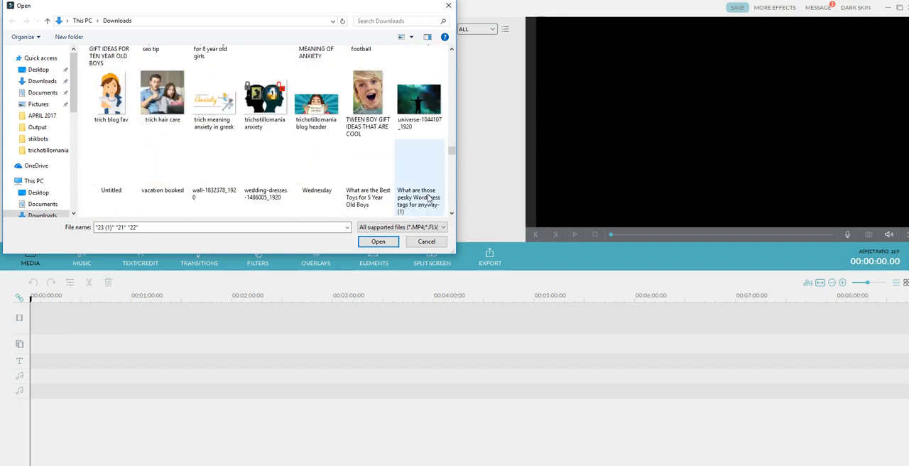
{"action": "scroll", "scroll_direction": "down", "scroll_amount": 3}
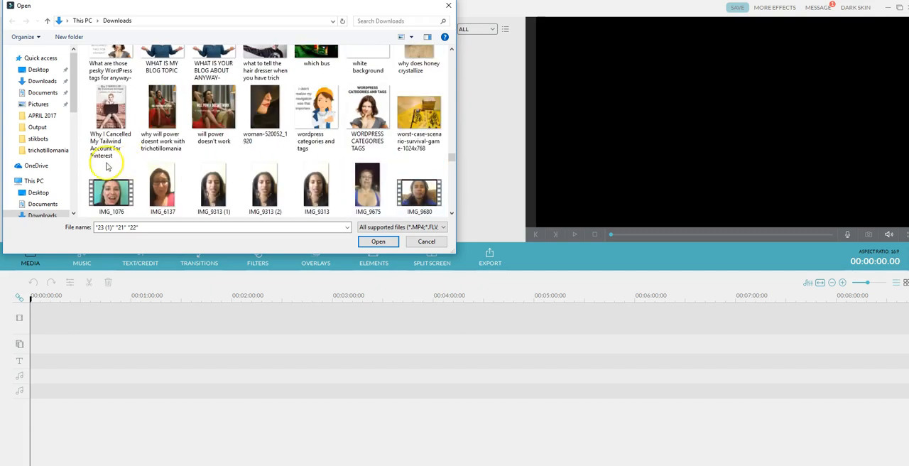
{"action": "mouse_move", "coordinate": [213, 188]}
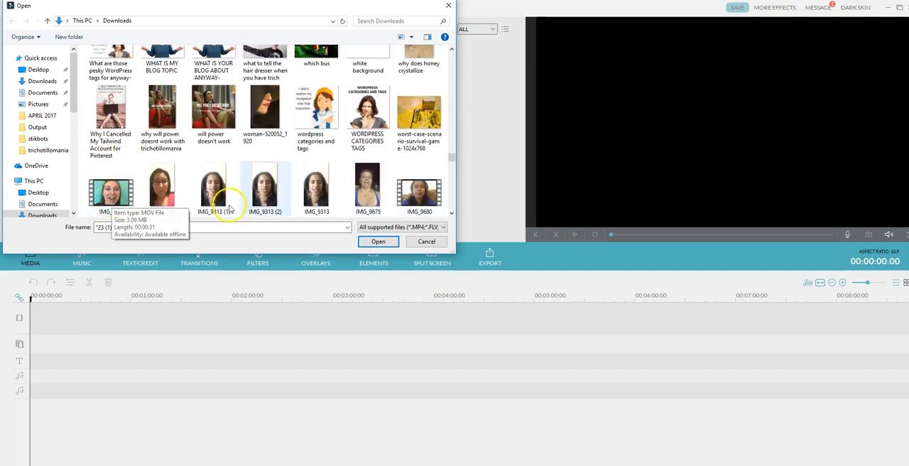
{"action": "left_click", "coordinate": [418, 188]}
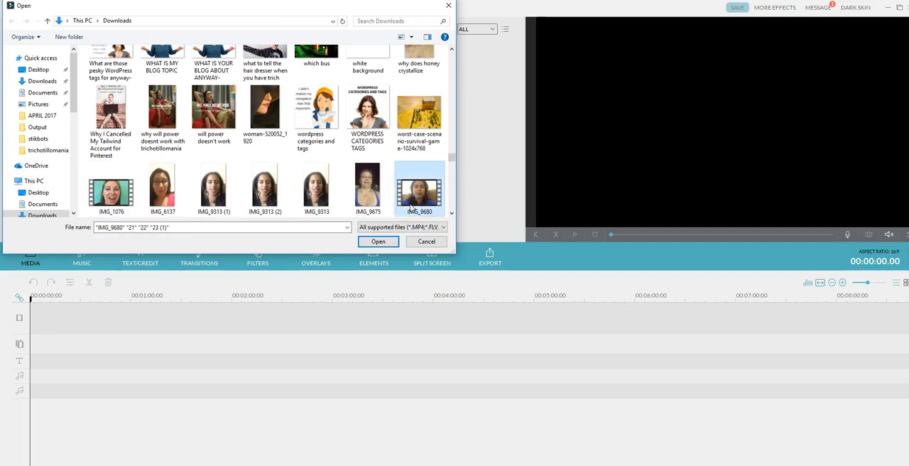
{"action": "scroll", "scroll_direction": "down", "scroll_amount": 3}
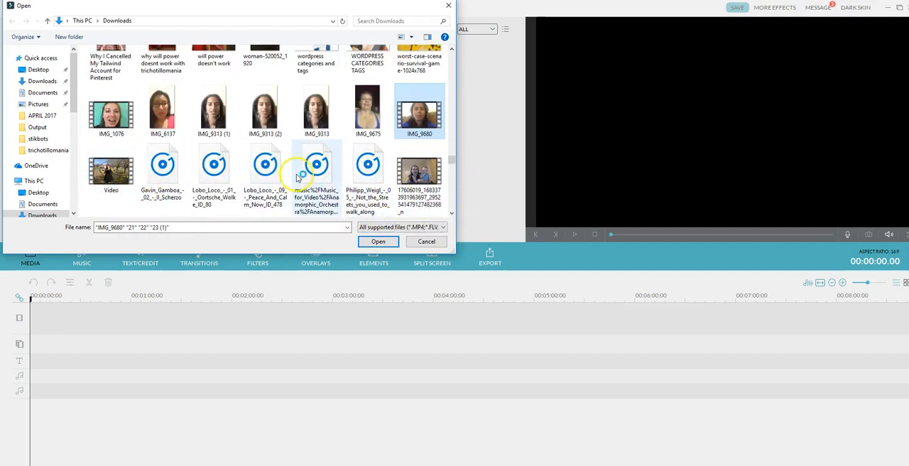
{"action": "scroll", "scroll_direction": "down", "scroll_amount": 3}
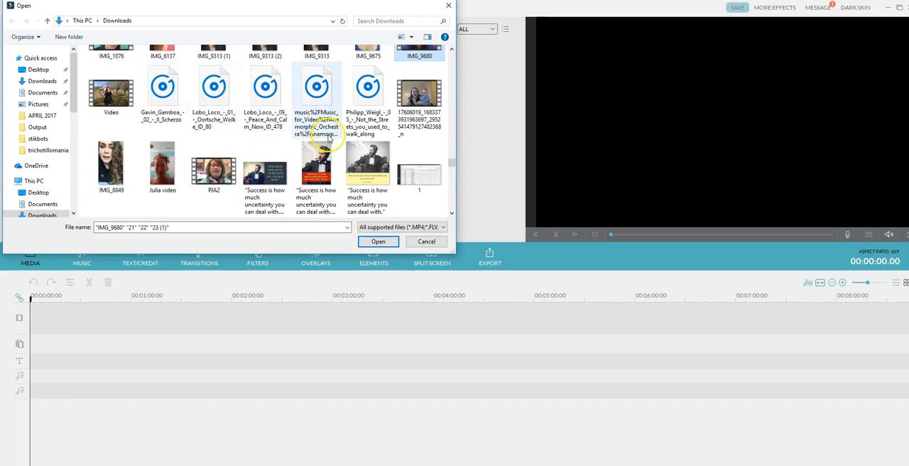
{"action": "left_click", "coordinate": [264, 92]}
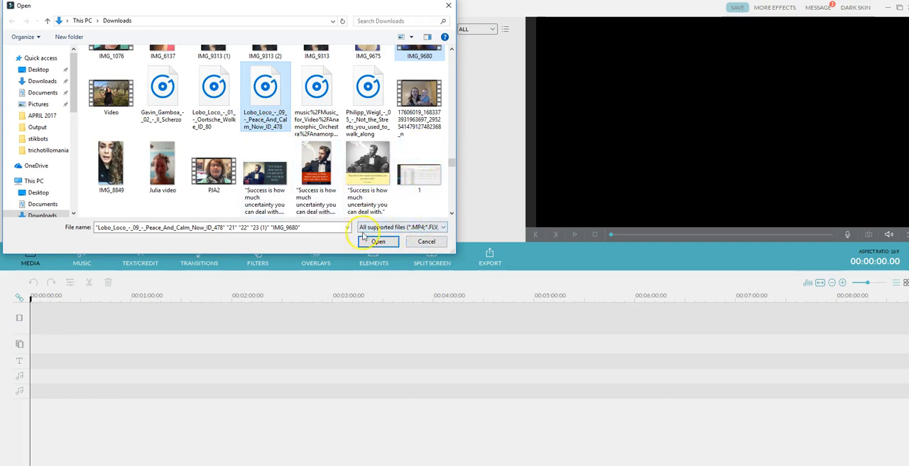
{"action": "left_click", "coordinate": [378, 242]}
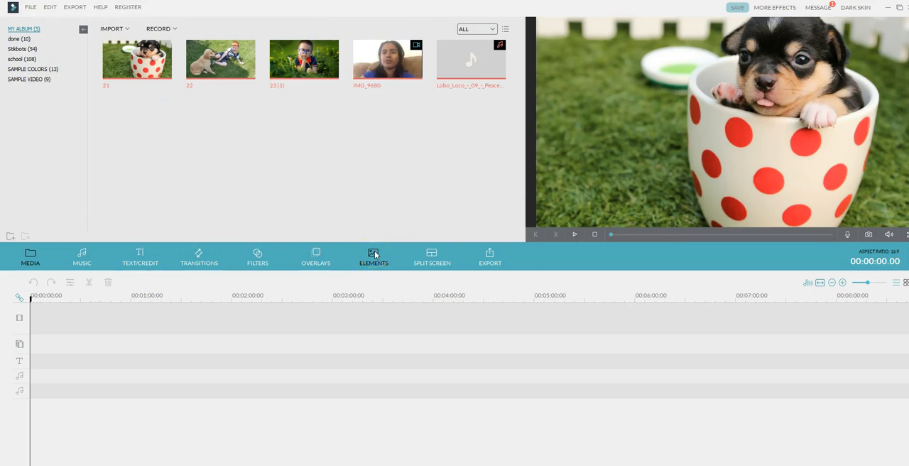
{"action": "mouse_move", "coordinate": [122, 333]}
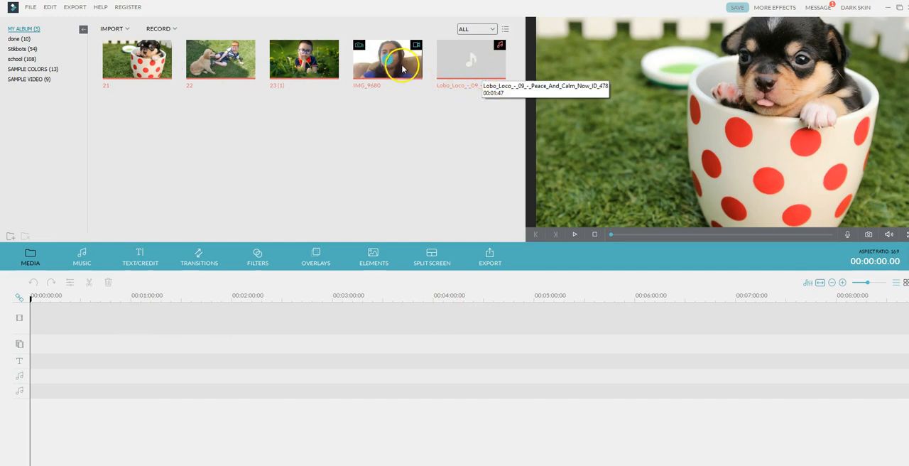
{"action": "mouse_move", "coordinate": [367, 60]}
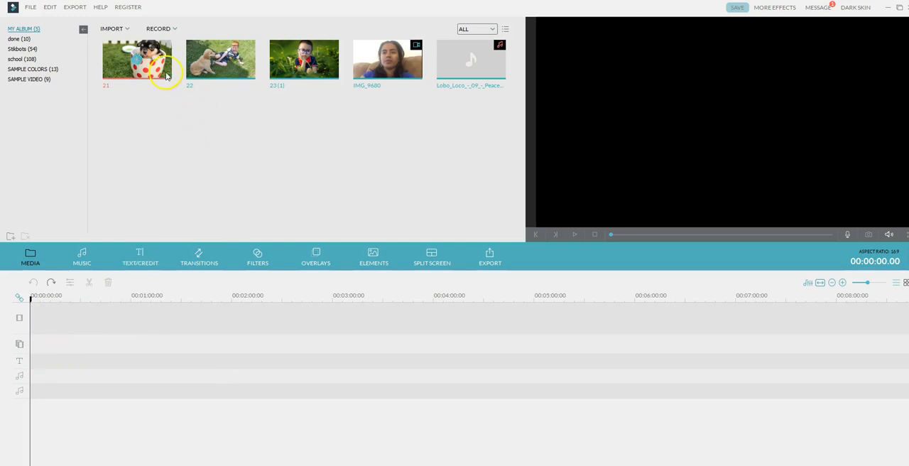
Step: Load the IMG_9680 clip in the preview player
{"action": "left_click", "coordinate": [387, 60]}
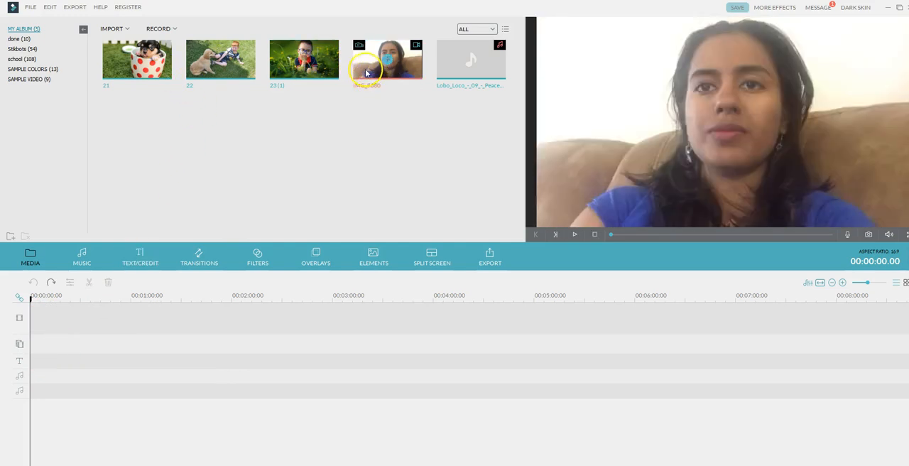
Step: Drop IMG_9680 onto the video track at 00:00 and fit the timeline to the clip
{"action": "left_click_drag", "start_coordinate": [386, 60], "coordinate": [82, 318]}
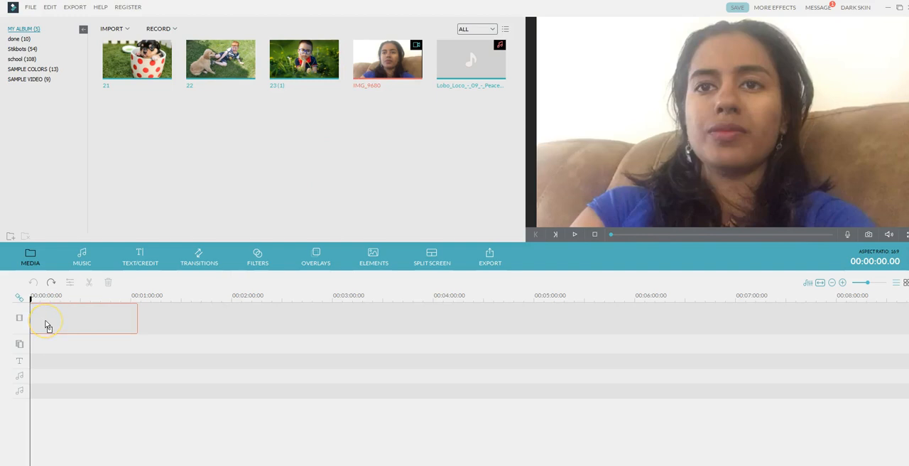
{"action": "left_click_drag", "start_coordinate": [386, 58], "coordinate": [84, 318]}
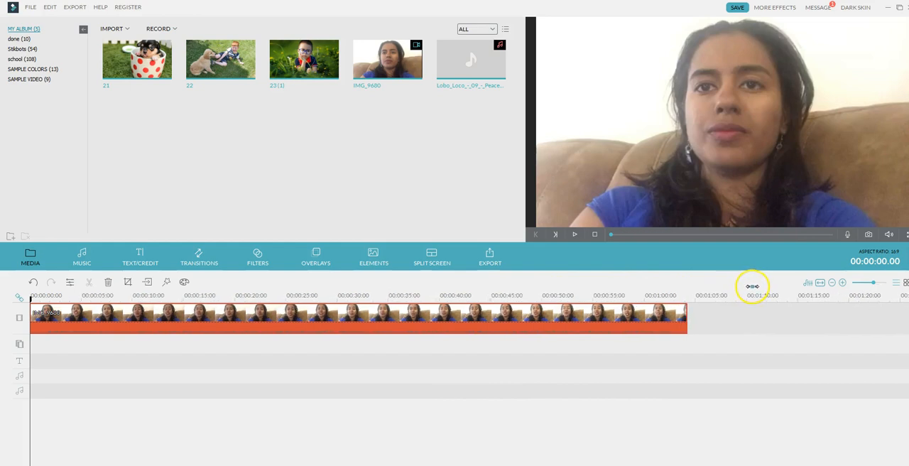
{"action": "mouse_move", "coordinate": [196, 334]}
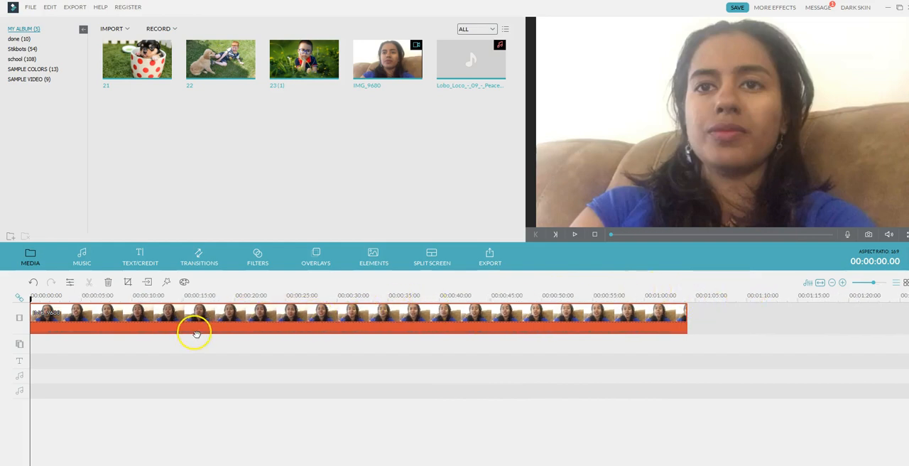
{"action": "mouse_move", "coordinate": [480, 341]}
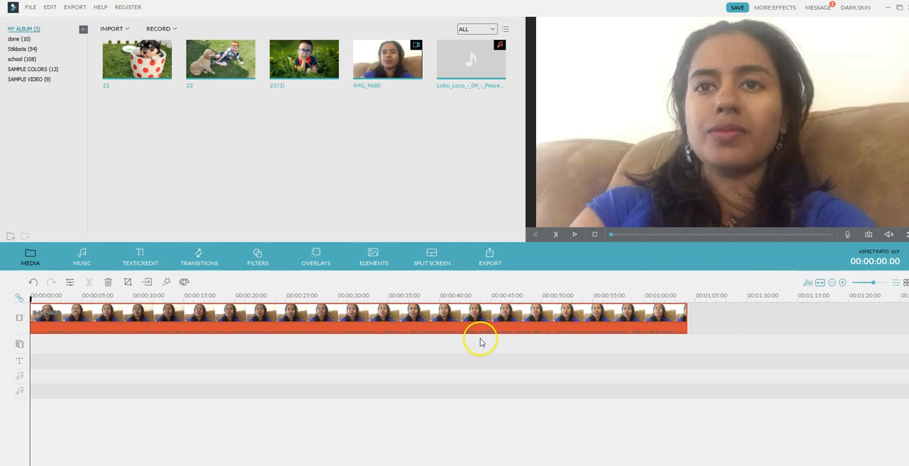
{"action": "mouse_move", "coordinate": [304, 60]}
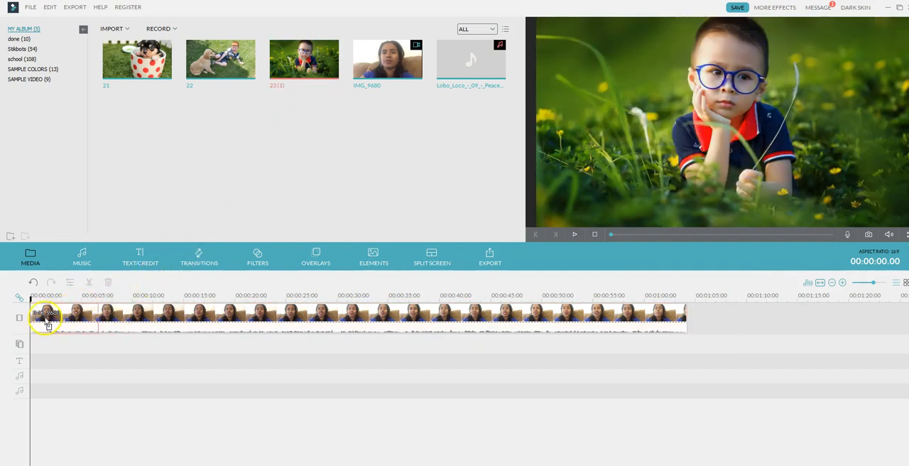
Step: Place image 22(1) before the video clip and image 22 after it
{"action": "left_click", "coordinate": [43, 318]}
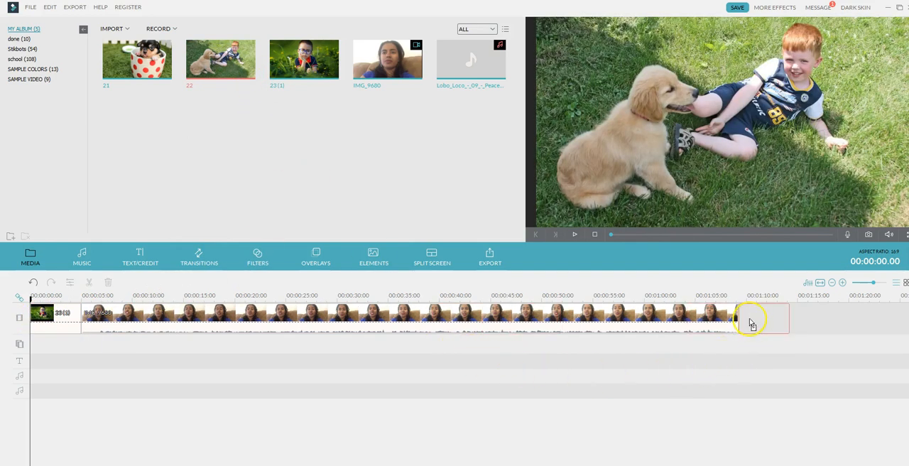
{"action": "left_click", "coordinate": [762, 318]}
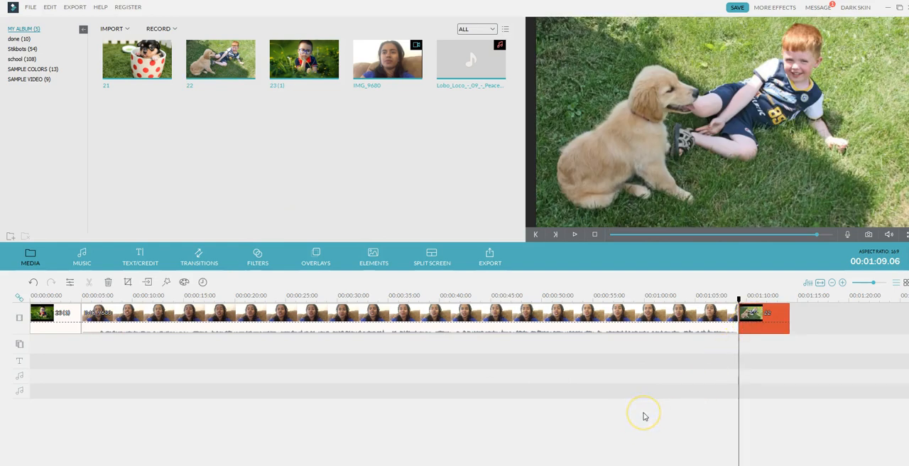
{"action": "mouse_move", "coordinate": [643, 415]}
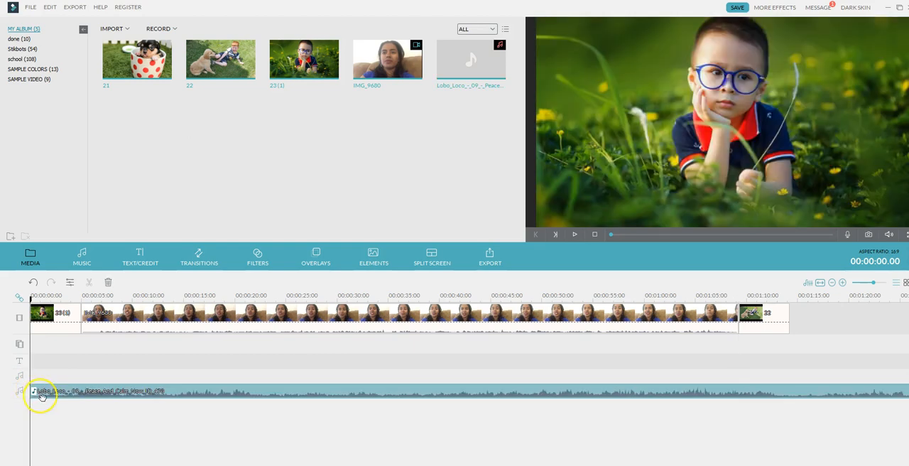
{"action": "mouse_move", "coordinate": [48, 354]}
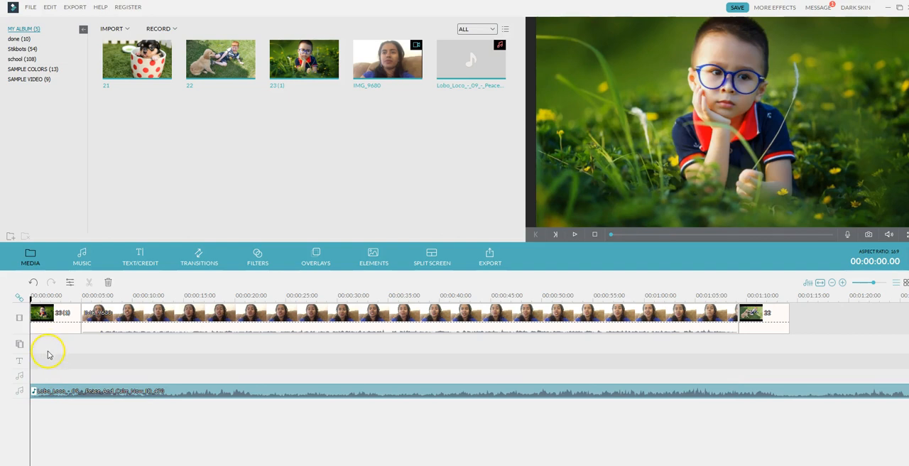
{"action": "mouse_move", "coordinate": [139, 376]}
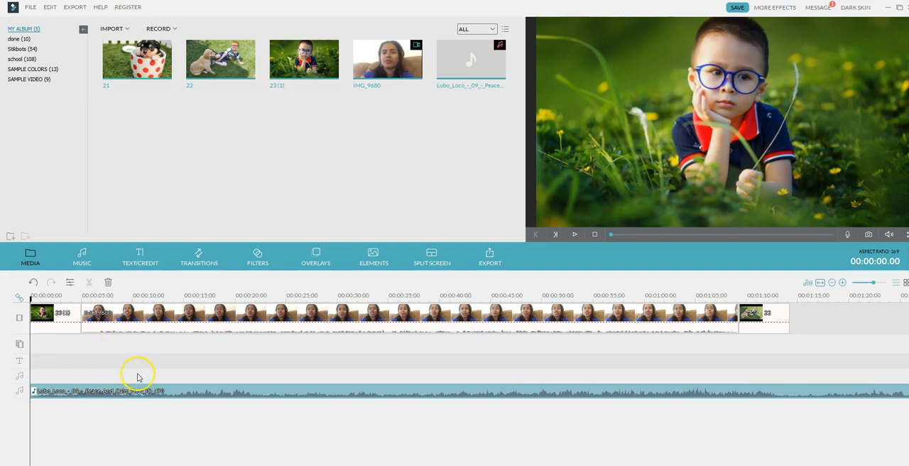
{"action": "mouse_move", "coordinate": [284, 368]}
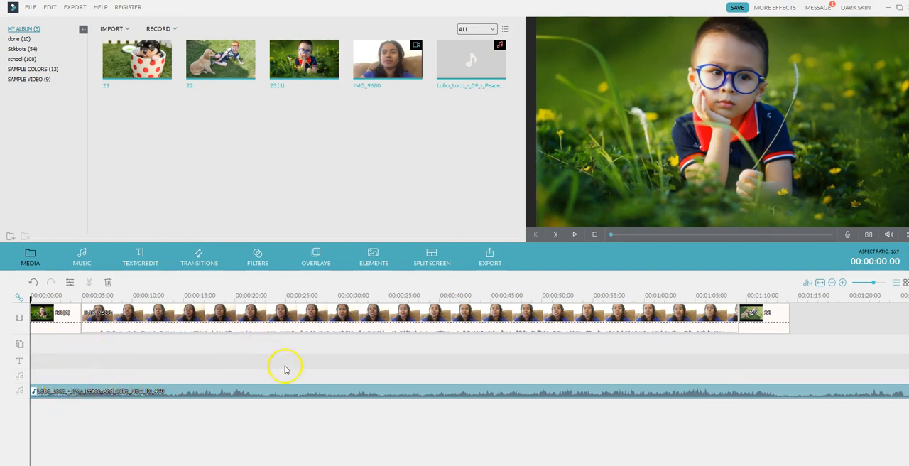
{"action": "mouse_move", "coordinate": [287, 352]}
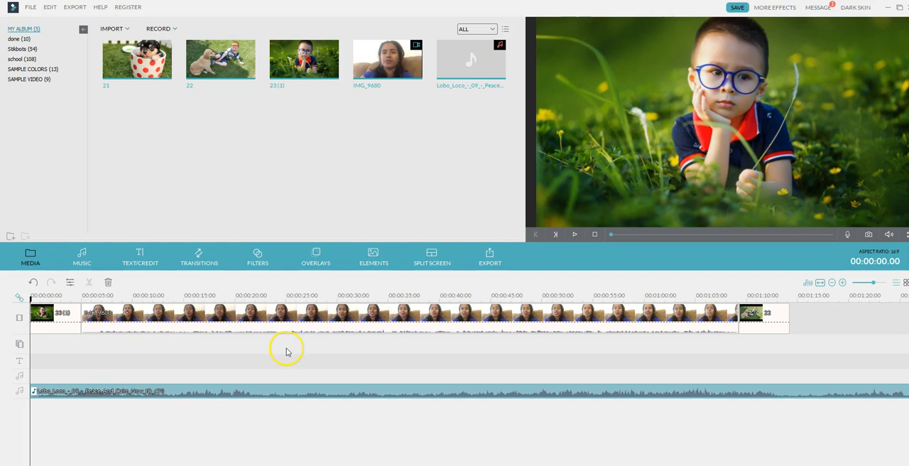
{"action": "mouse_move", "coordinate": [182, 340]}
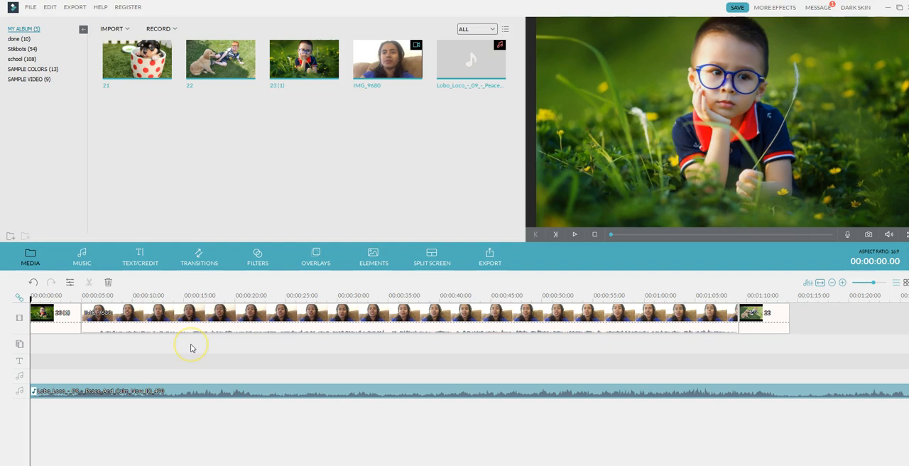
{"action": "mouse_move", "coordinate": [248, 351]}
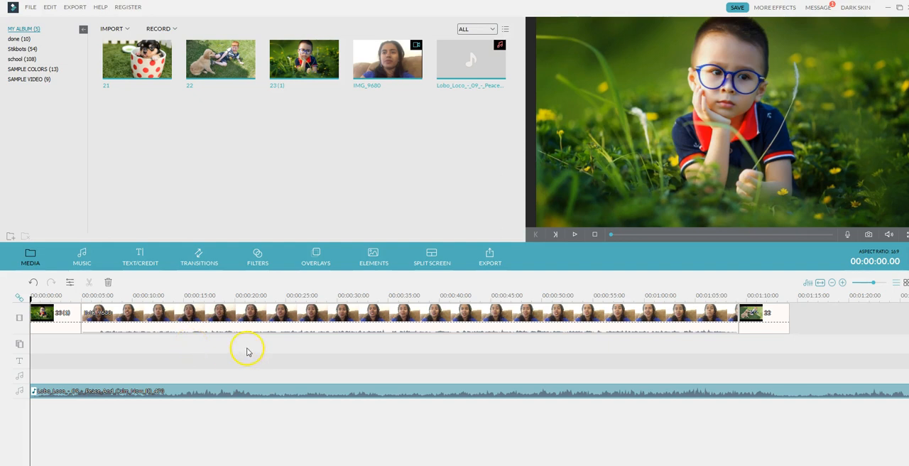
{"action": "mouse_move", "coordinate": [237, 354]}
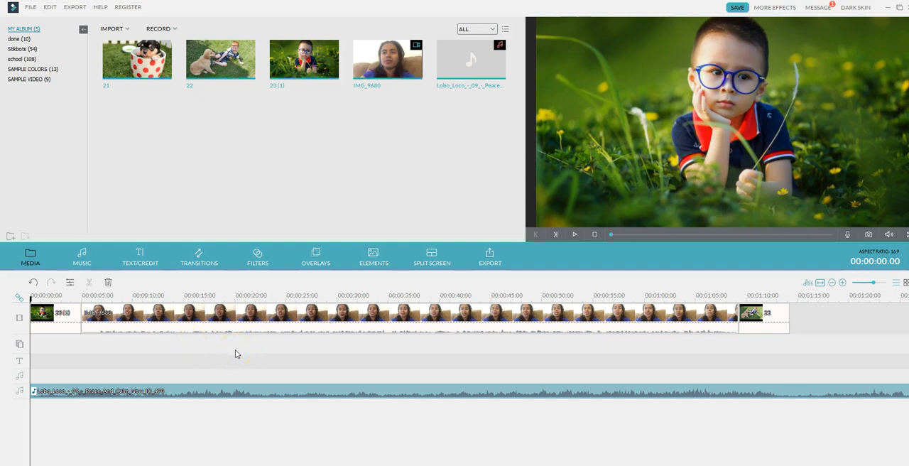
Step: Place the Lobo Loco music on the audio track starting at 00:00
{"action": "left_click", "coordinate": [136, 60]}
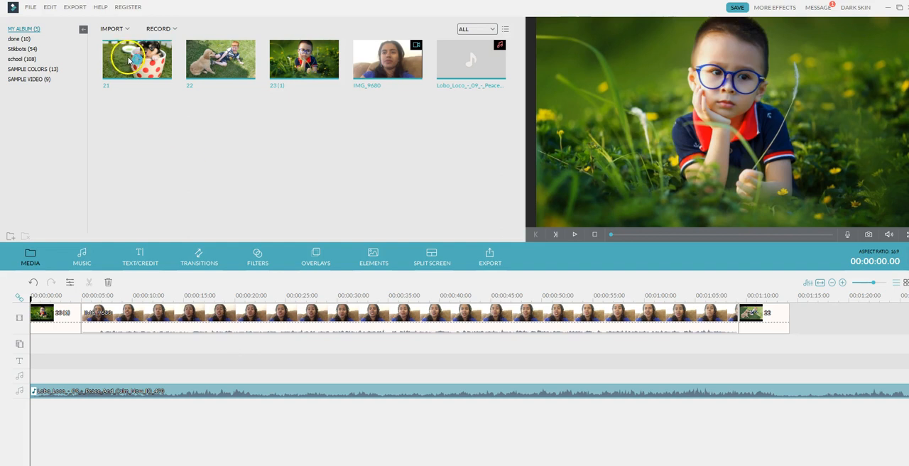
{"action": "mouse_move", "coordinate": [304, 59]}
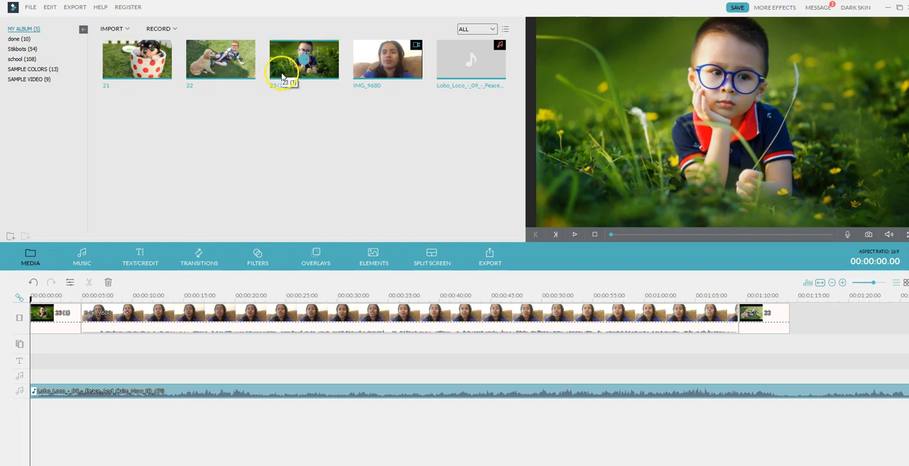
{"action": "mouse_move", "coordinate": [230, 253]}
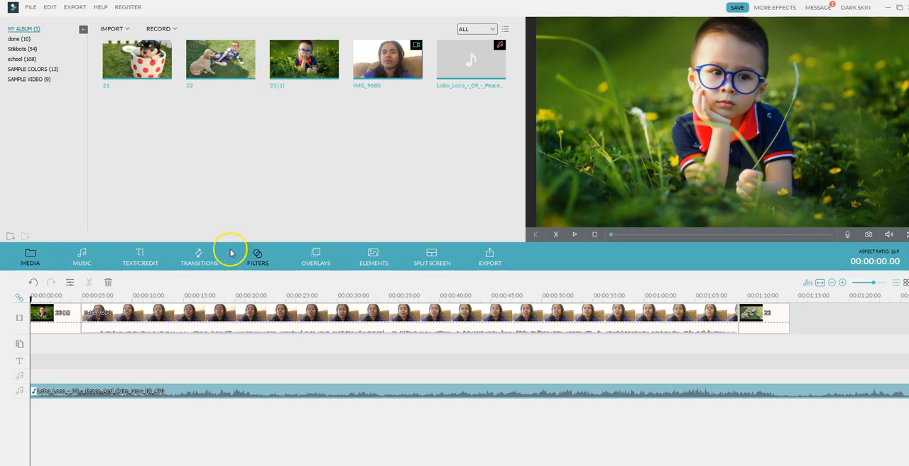